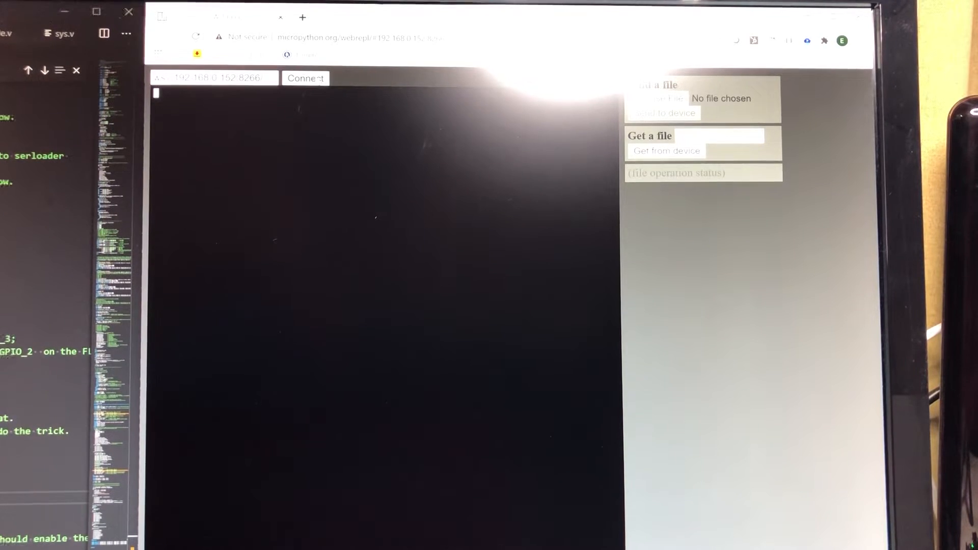
# Connect WebREPL to the board at 192.168.0.152, log in, and enter 'import osd' at the >>> prompt.
pyautogui.click(304, 79)
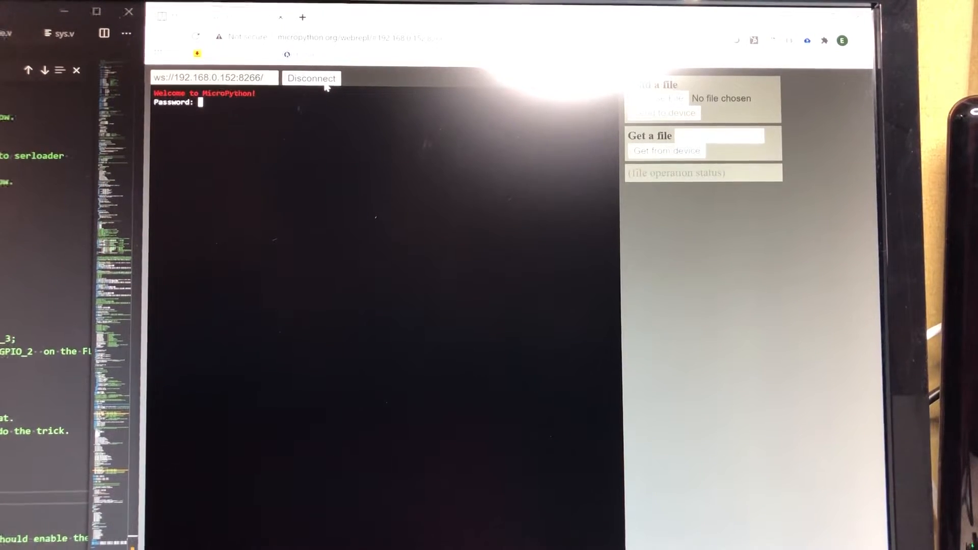
pyautogui.press('Return')
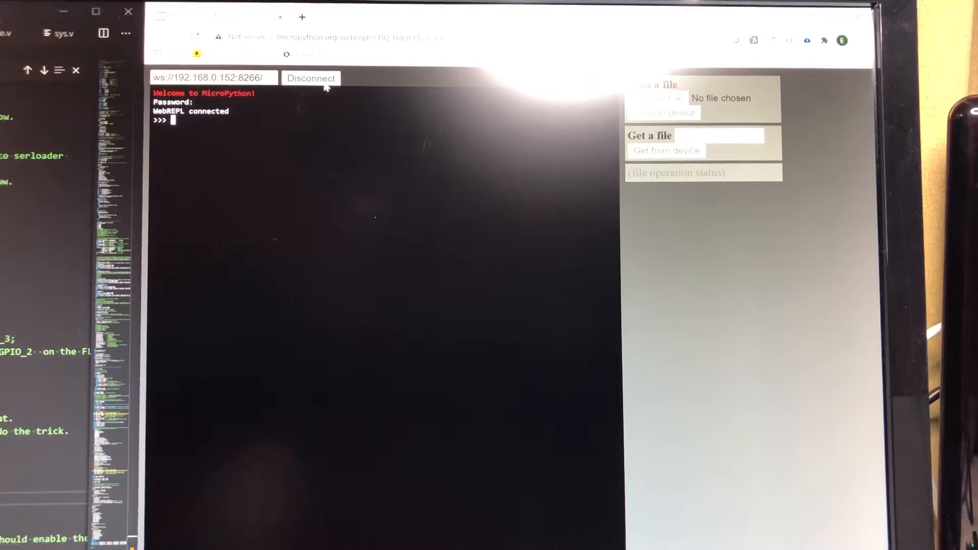
pyautogui.write('import')
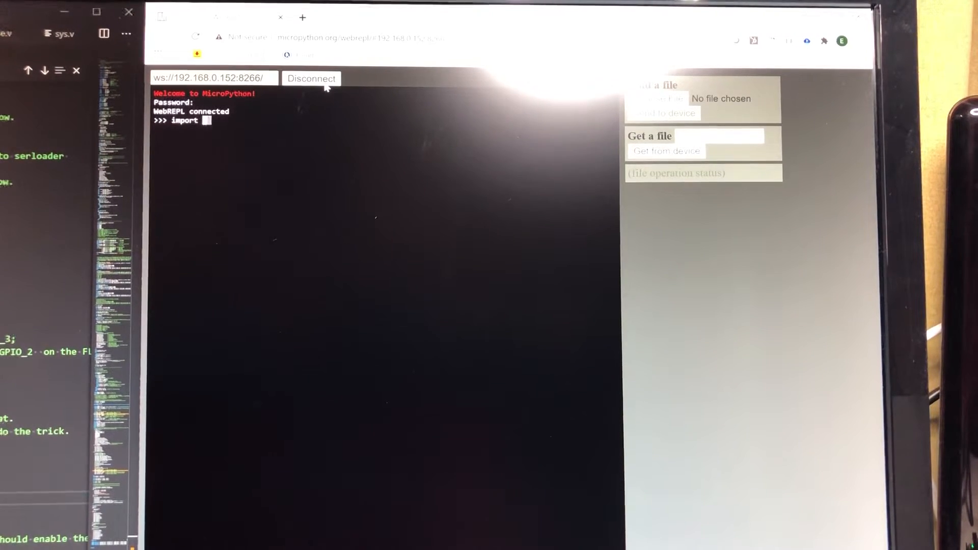
pyautogui.write('osd')
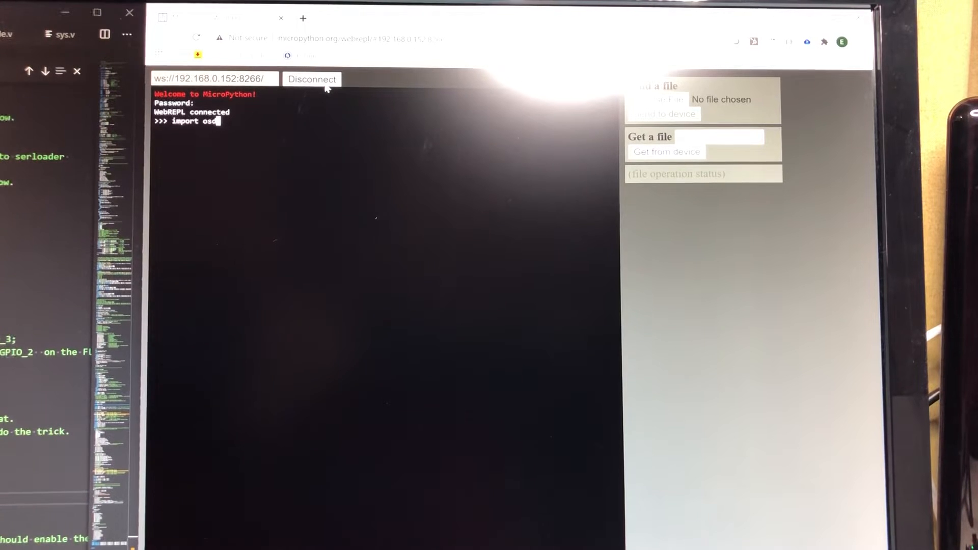
pyautogui.press('Return')
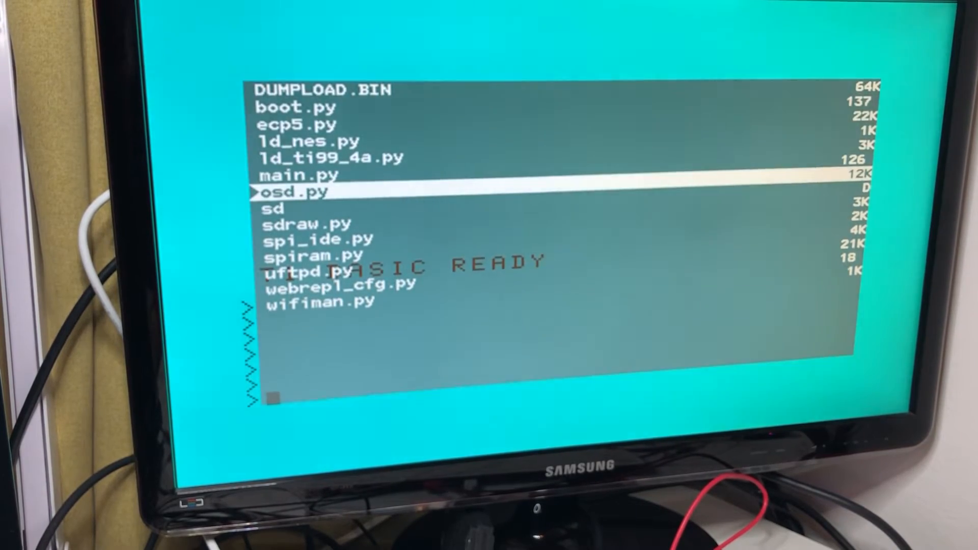
# Navigate into the sd folder and load parsecc.bin so the title menu offers TI BASIC or PARSEC.
pyautogui.press('Down')
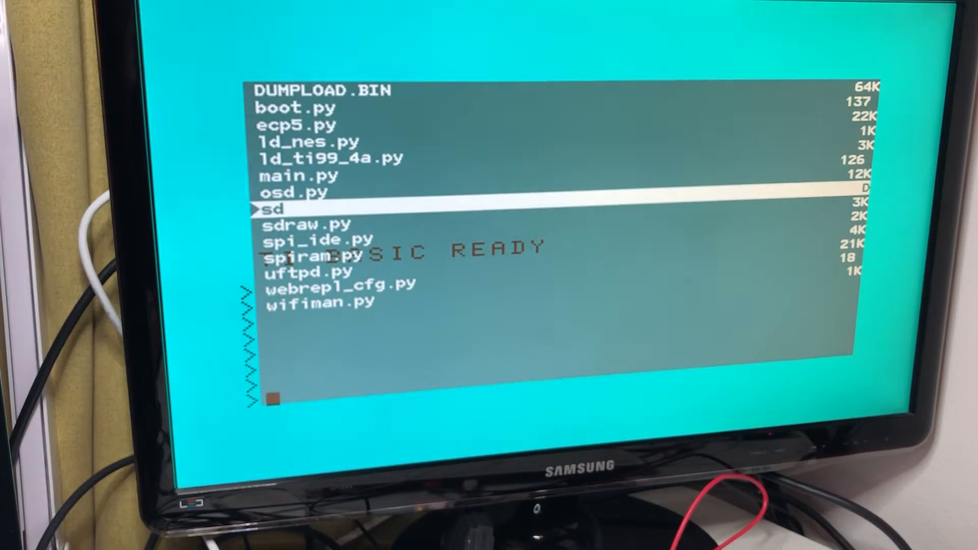
pyautogui.press('Down')
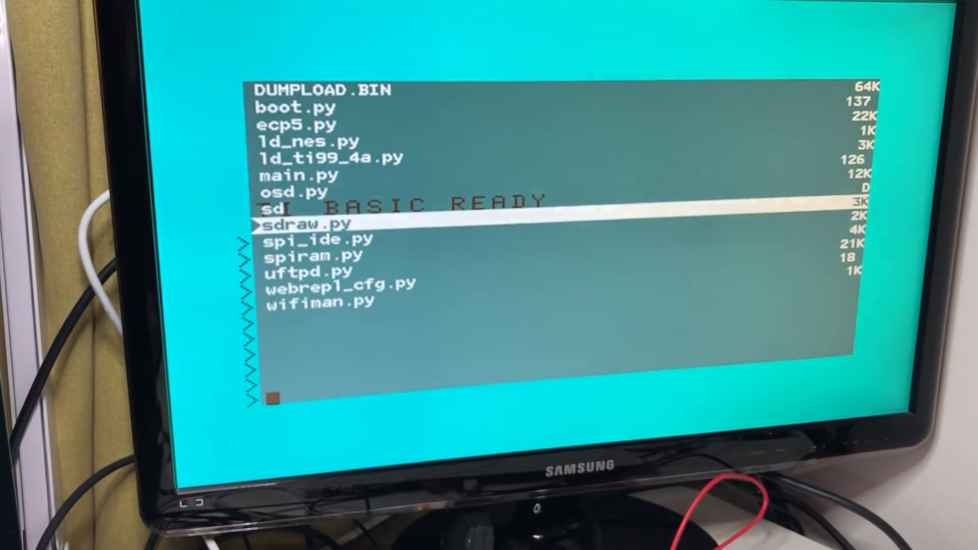
pyautogui.press('up')
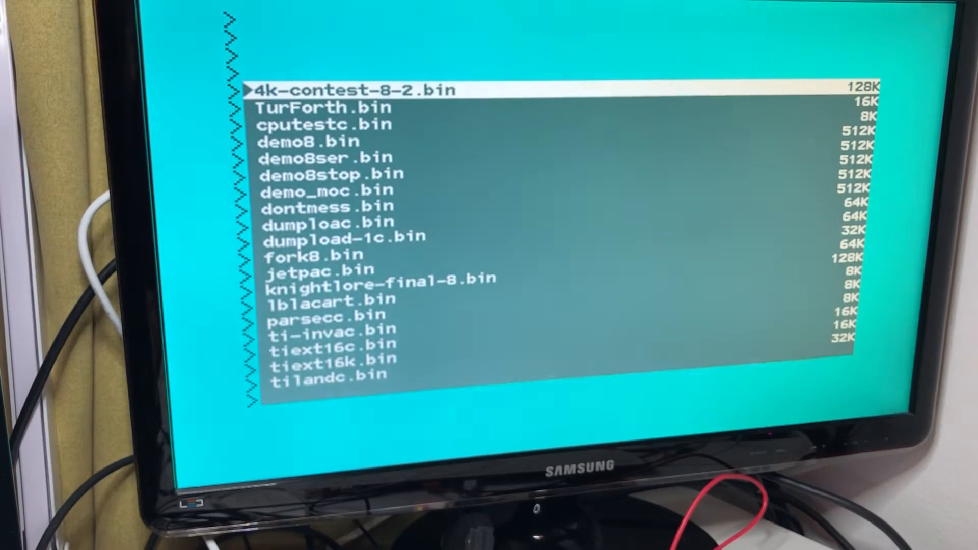
pyautogui.press('down')
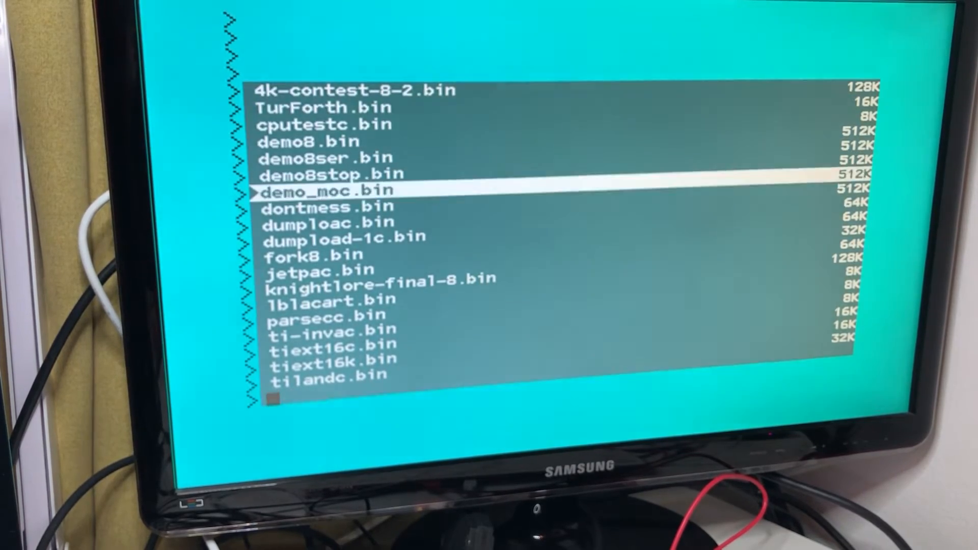
pyautogui.press('down')
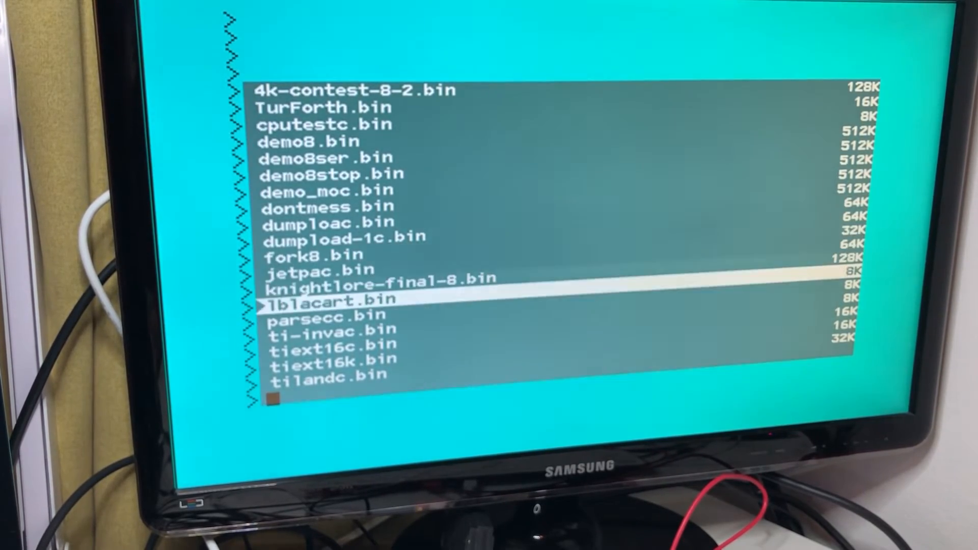
pyautogui.press('Down')
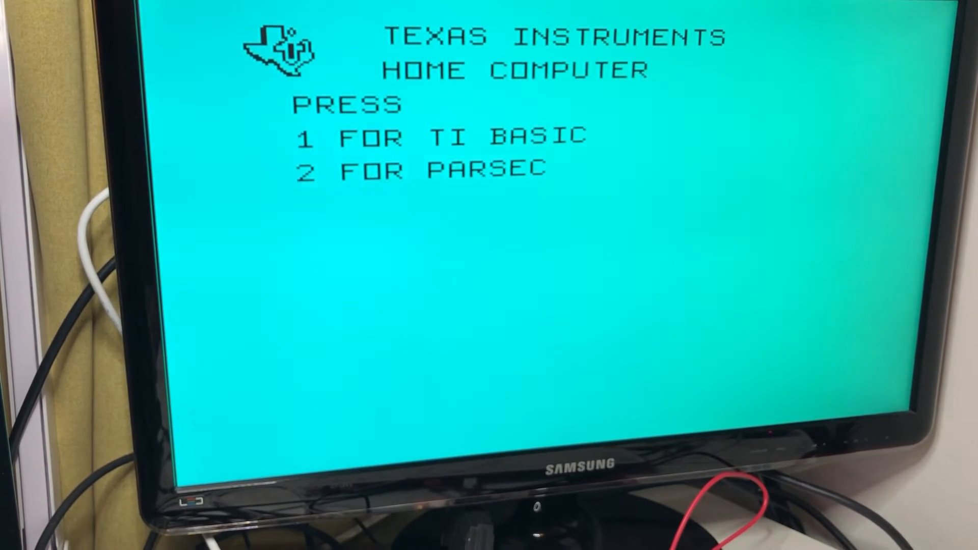
# Start Parsec with option 2 on the TI title menu and play it.
pyautogui.press('2')
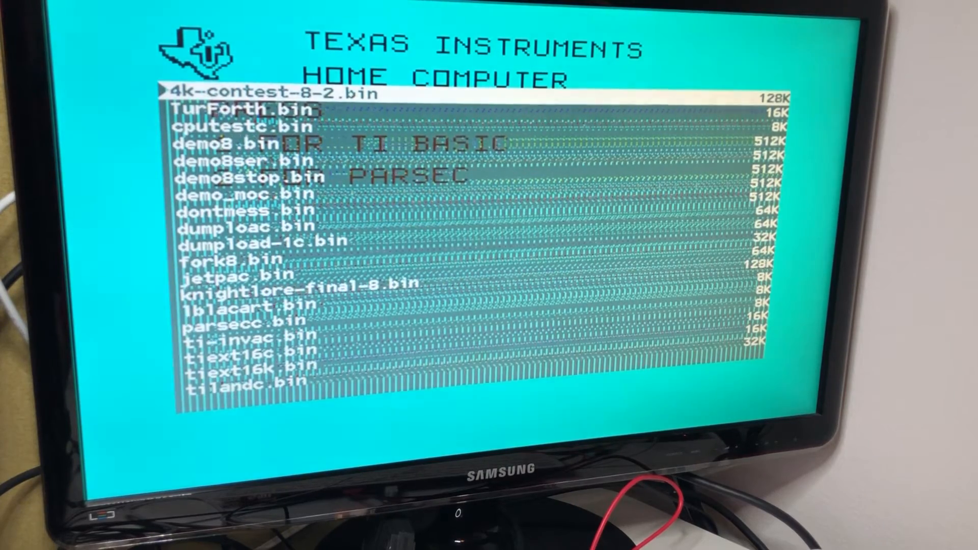
# Load TurForth.bin from the cartridge list, start TurboForth V1.2.2 with option 3, and enter 'bye' at its ok prompt.
pyautogui.press('Down')
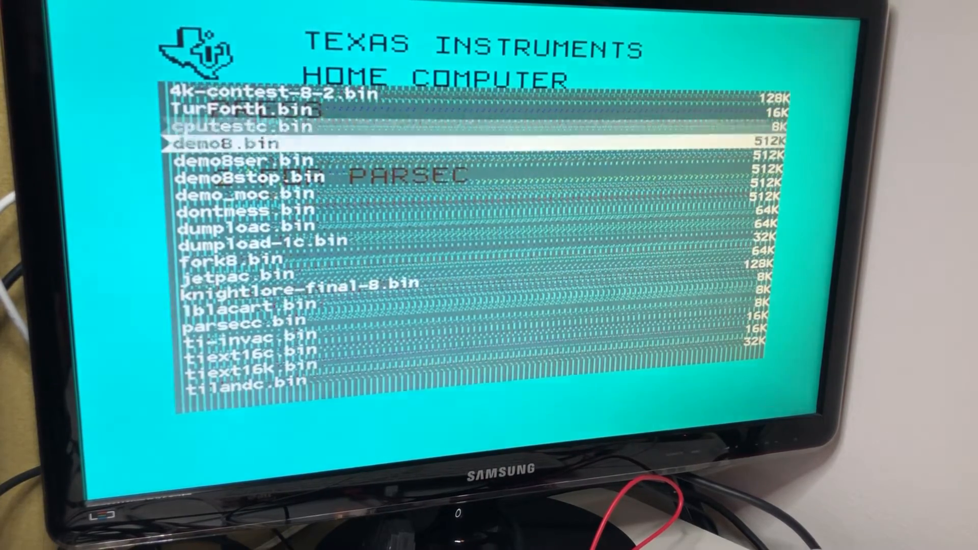
pyautogui.press('up')
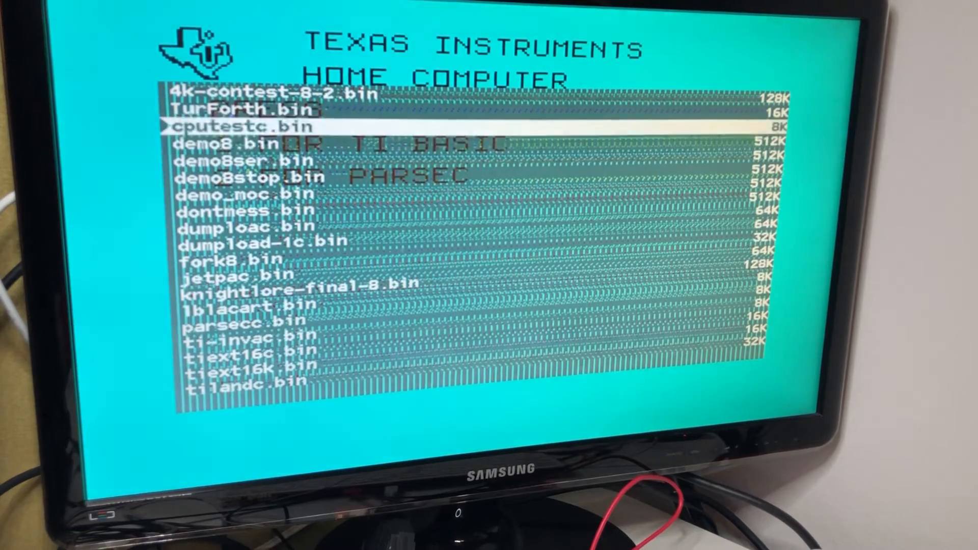
pyautogui.press('Up')
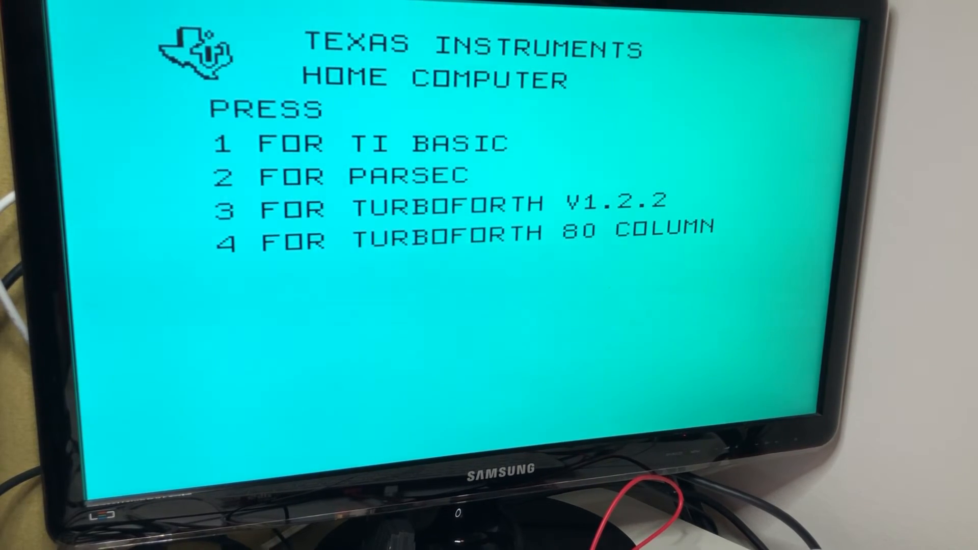
pyautogui.press('3')
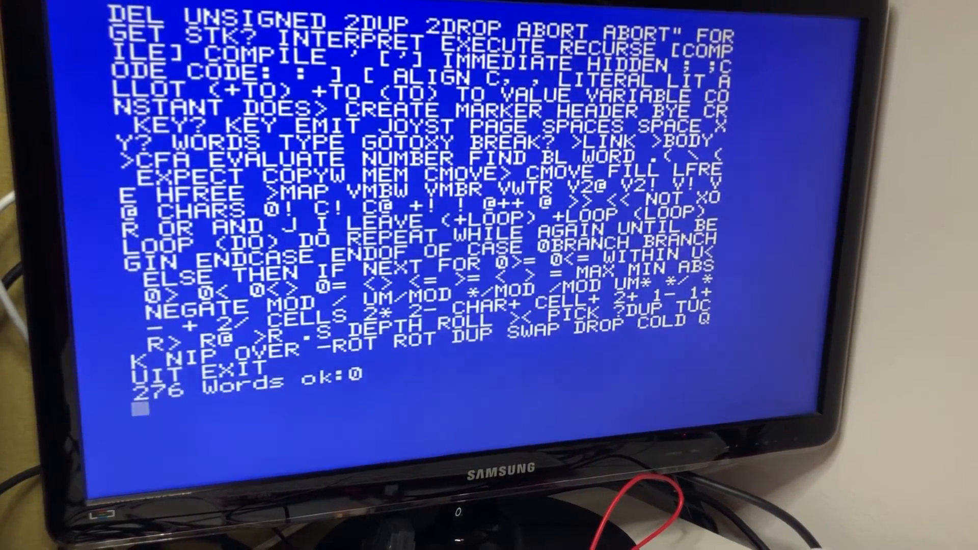
pyautogui.write('bye')
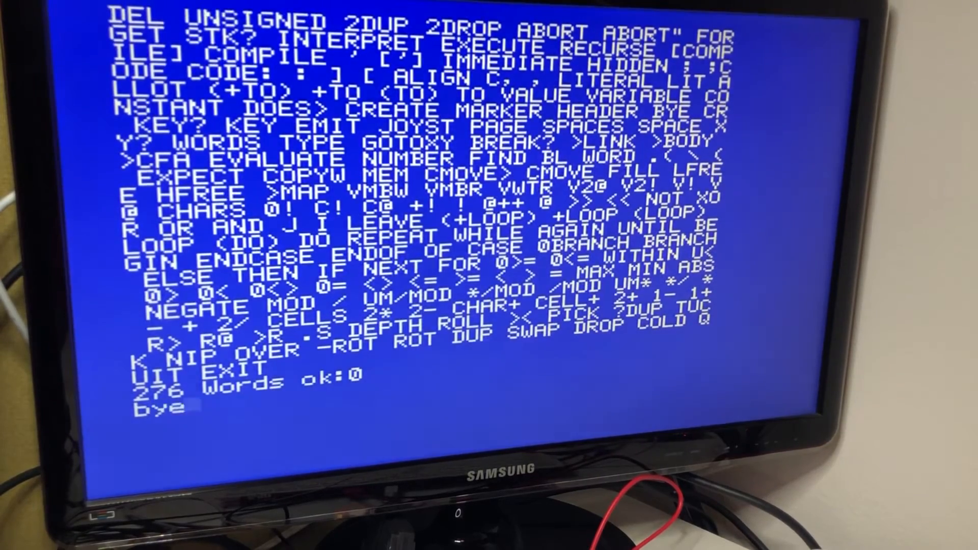